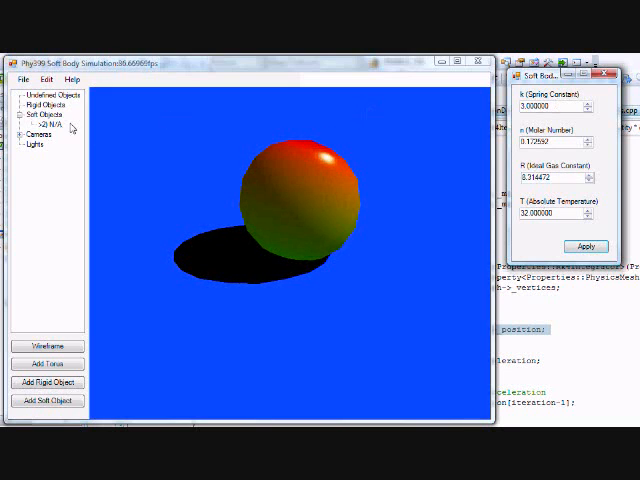
- Select the red soft sphere in the object tree for editing
click(47, 346)
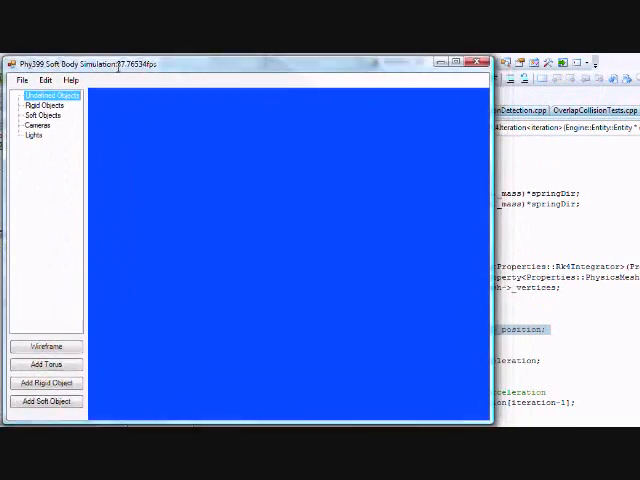
- Choose tiger.x from Samples > Media > Tiger via File > Load X Model
click(21, 80)
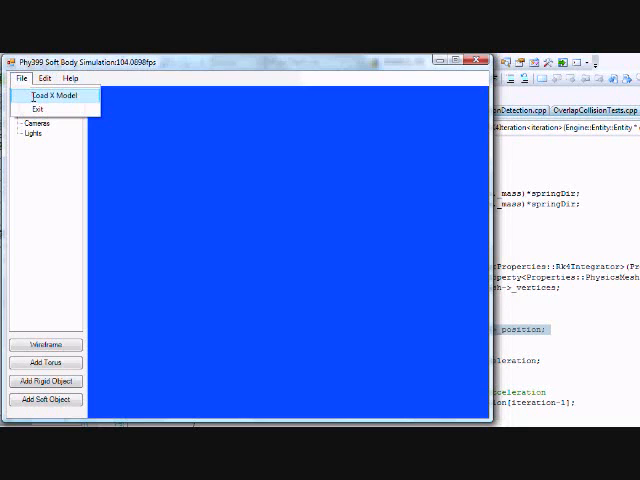
click(54, 95)
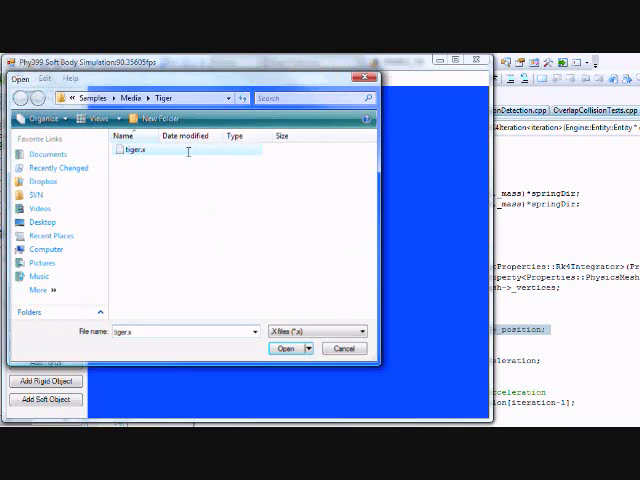
click(287, 348)
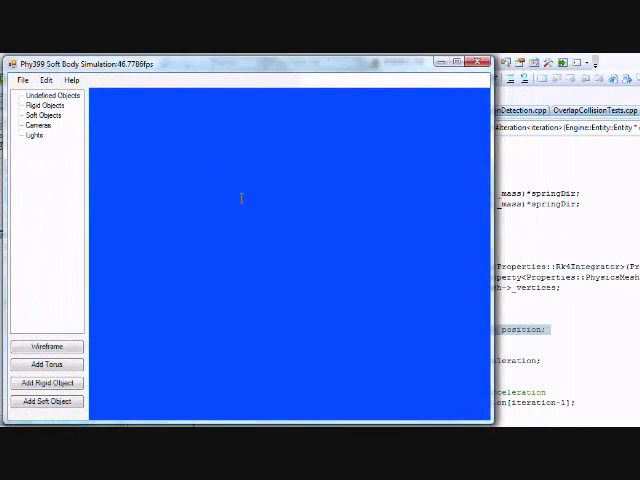
mouse_move(220, 188)
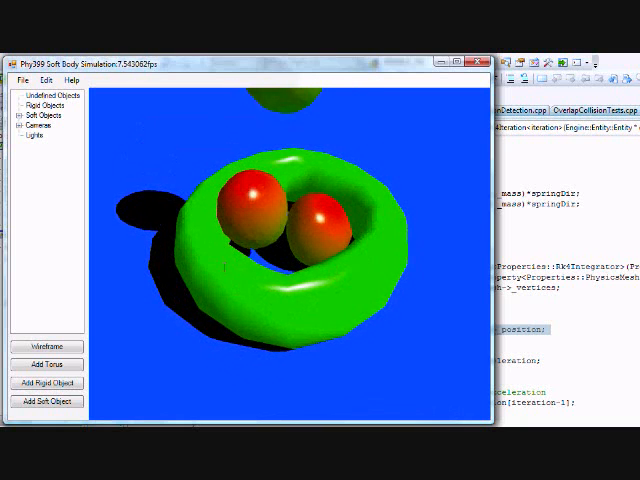
- Inspect the three settled spheres and torus in wireframe, then restore solid shading
click(17, 117)
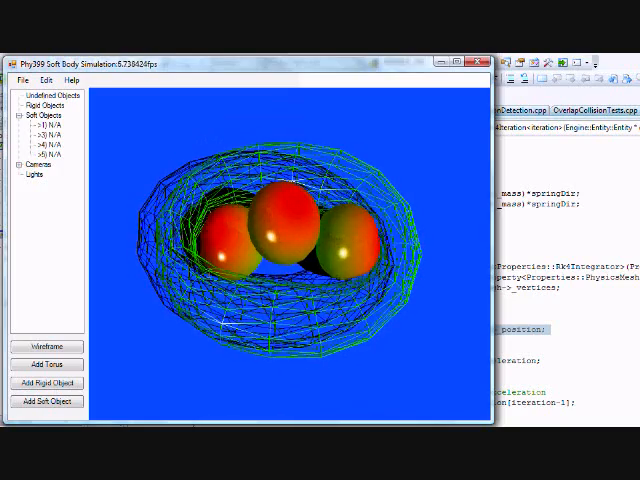
click(45, 348)
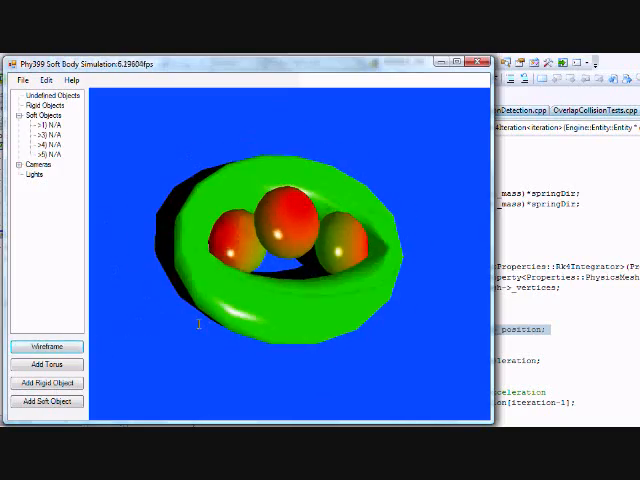